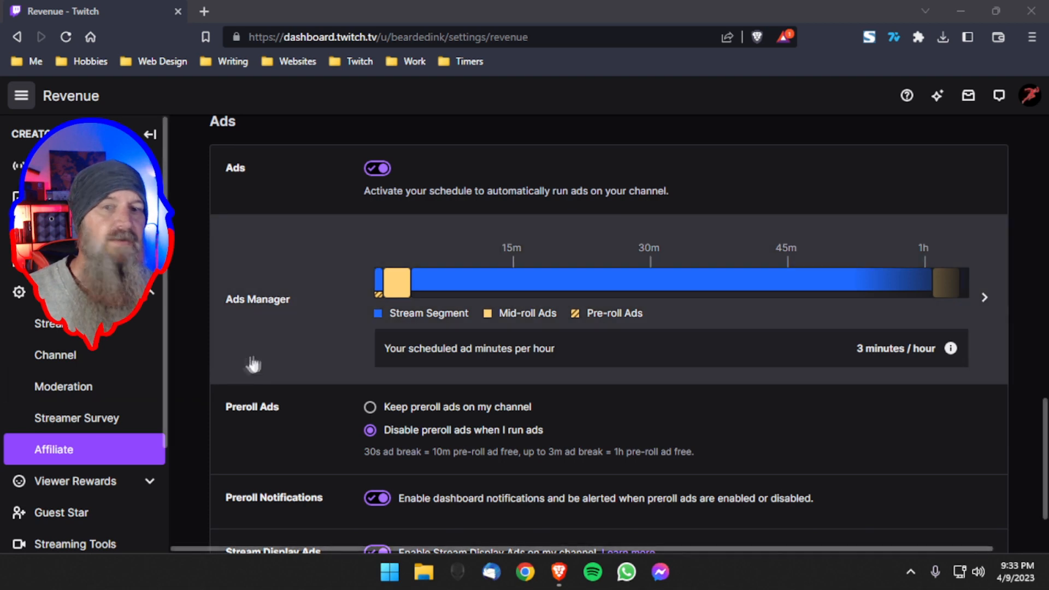
pyautogui.moveTo(179, 304)
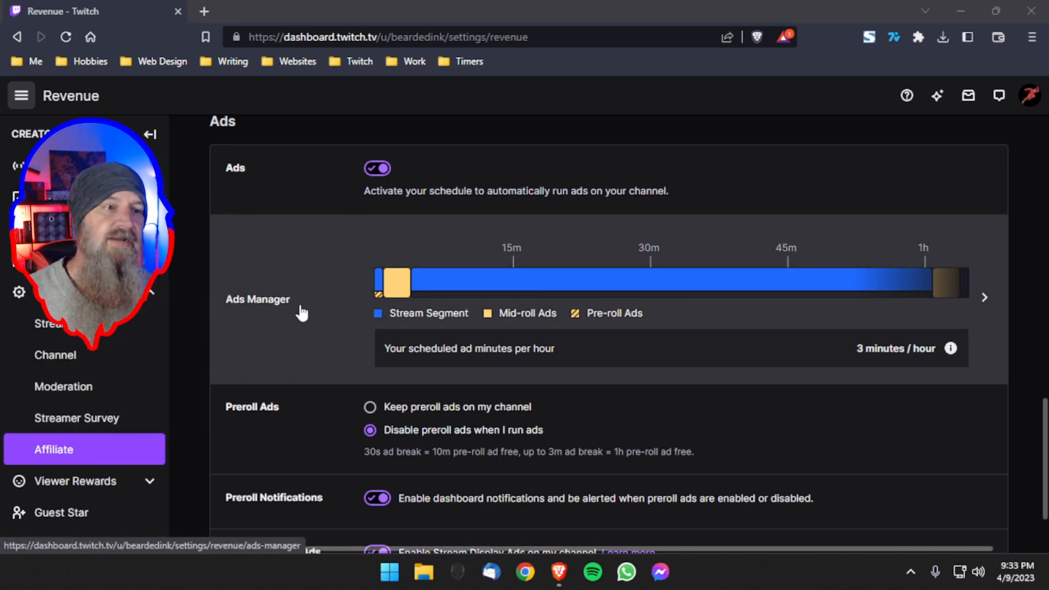
pyautogui.moveTo(281, 277)
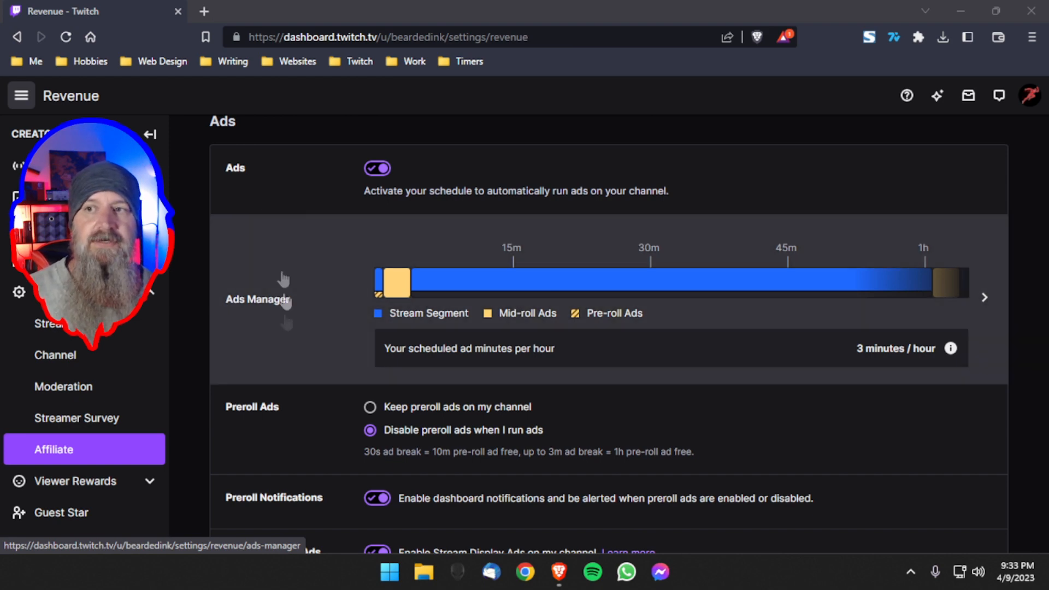
pyautogui.moveTo(320, 286)
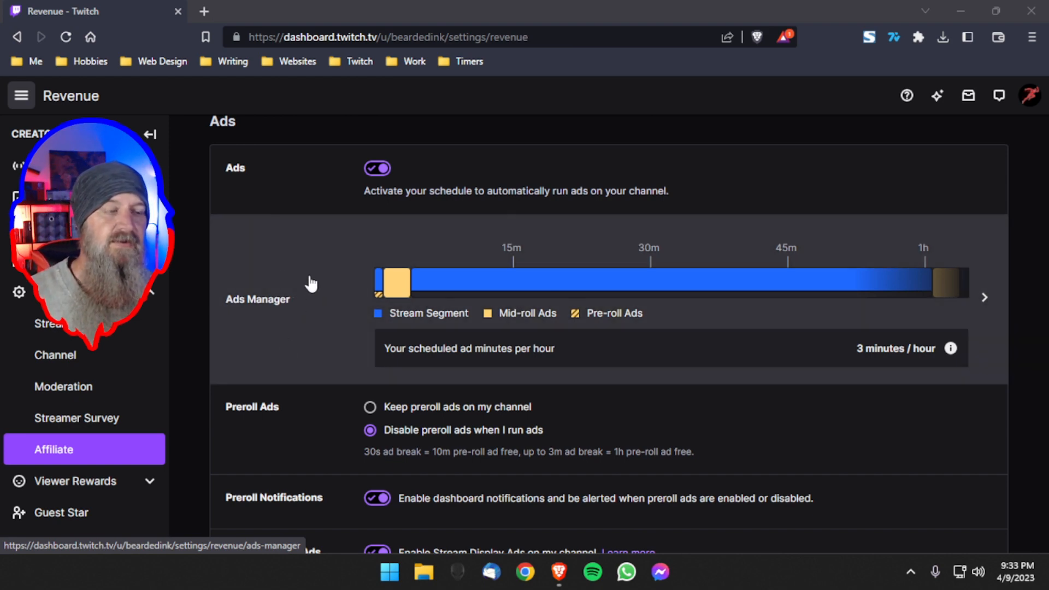
pyautogui.moveTo(320, 204)
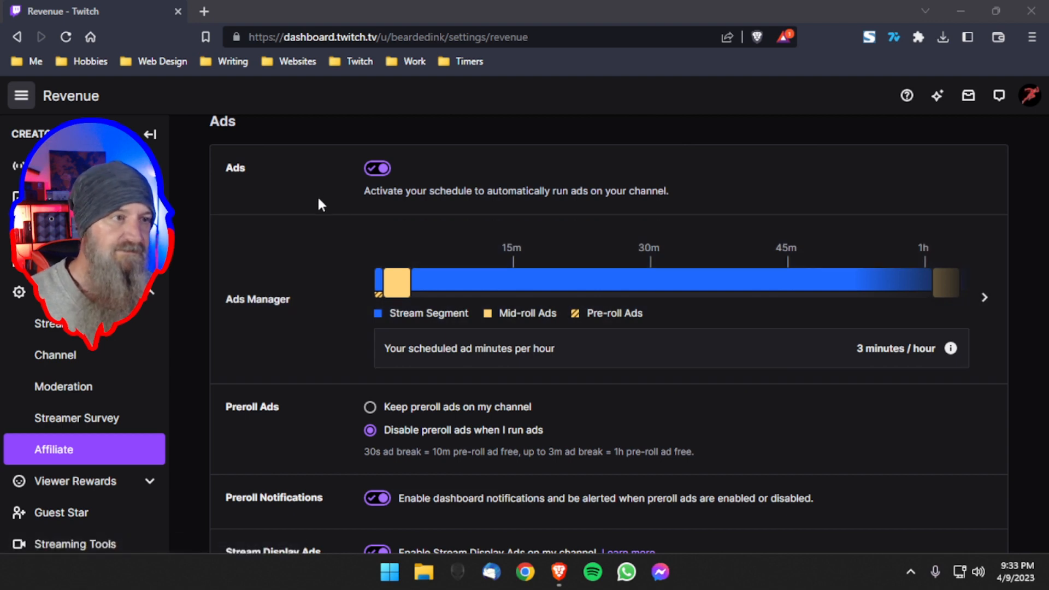
pyautogui.moveTo(321, 274)
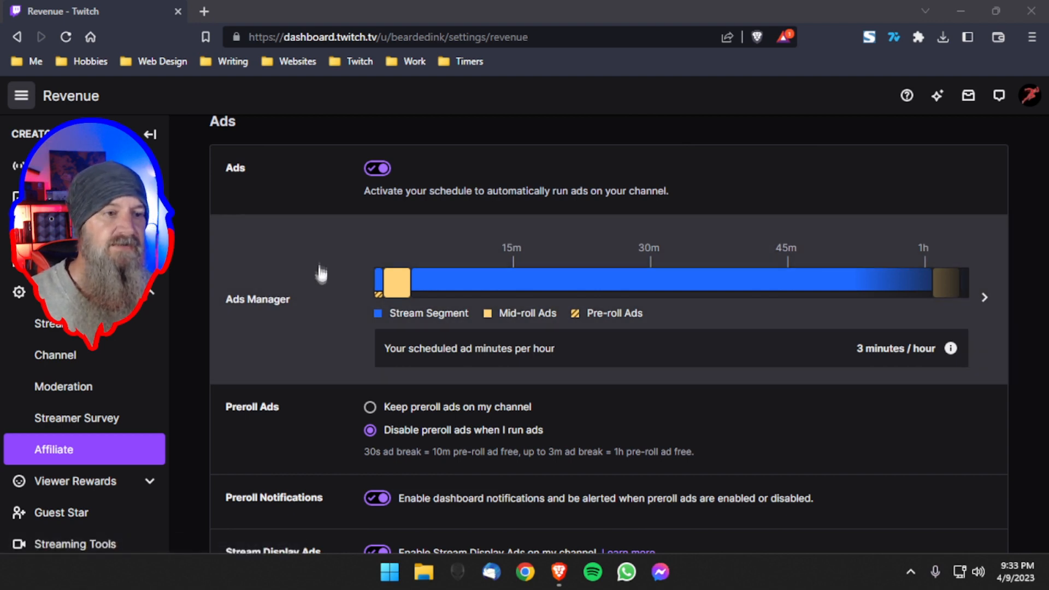
# Step: Open the Ads Manager schedule settings from the Creator Dashboard
pyautogui.scroll(-3)
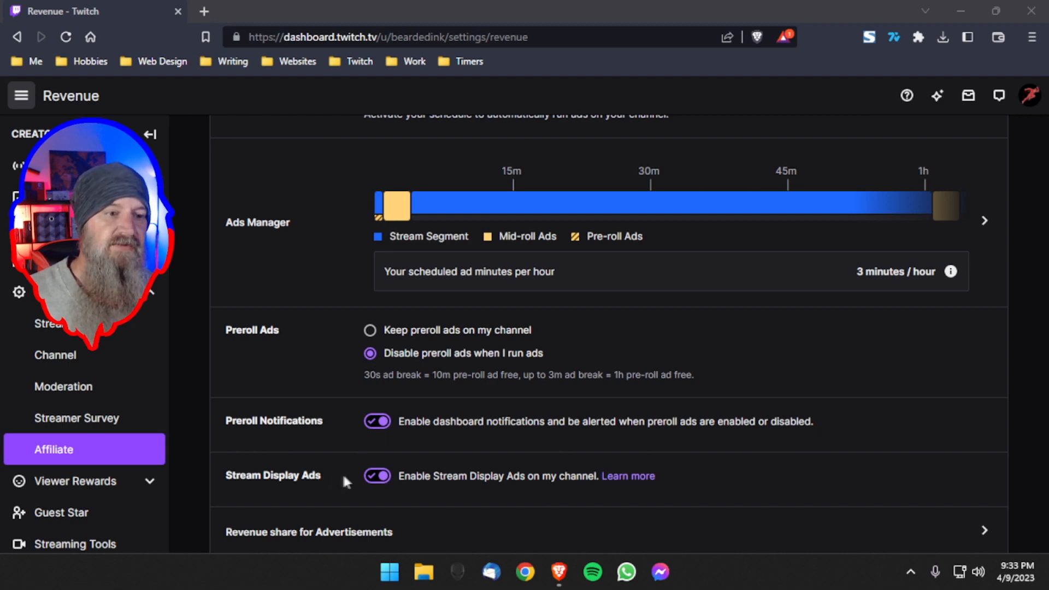
pyautogui.scroll(3)
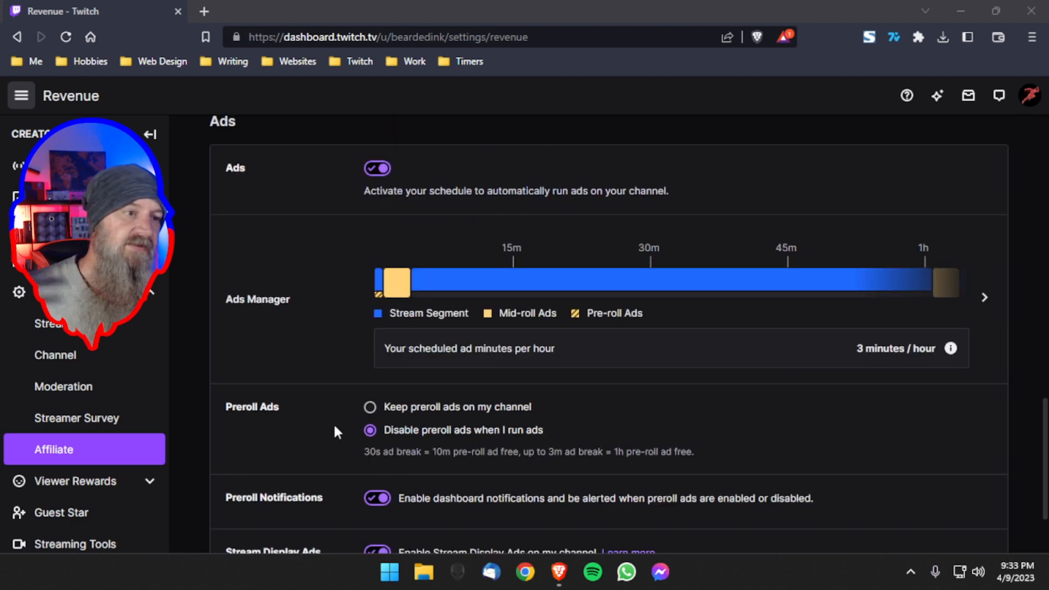
pyautogui.moveTo(320, 314)
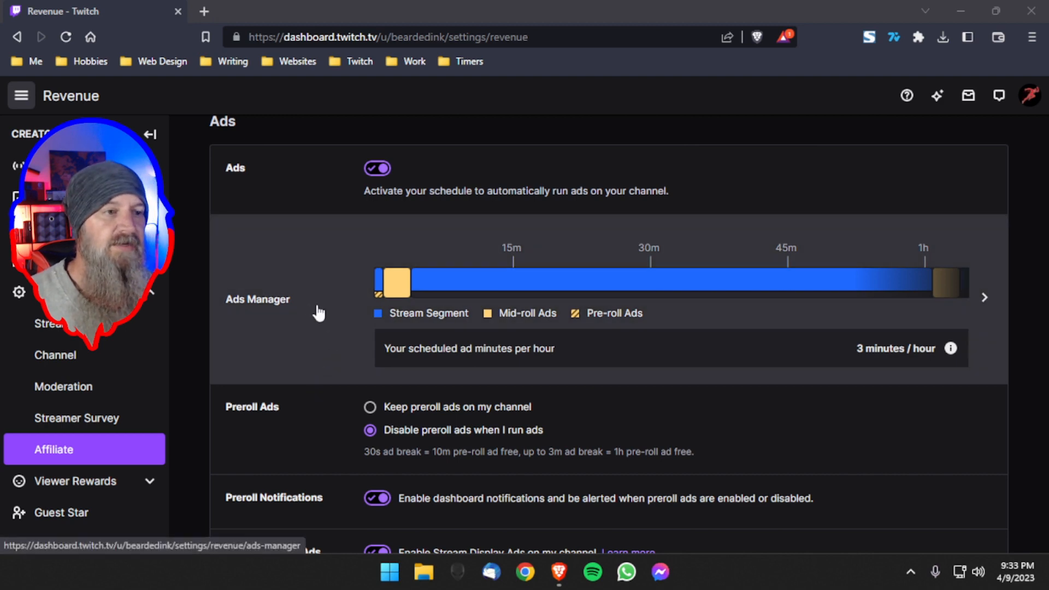
pyautogui.click(256, 299)
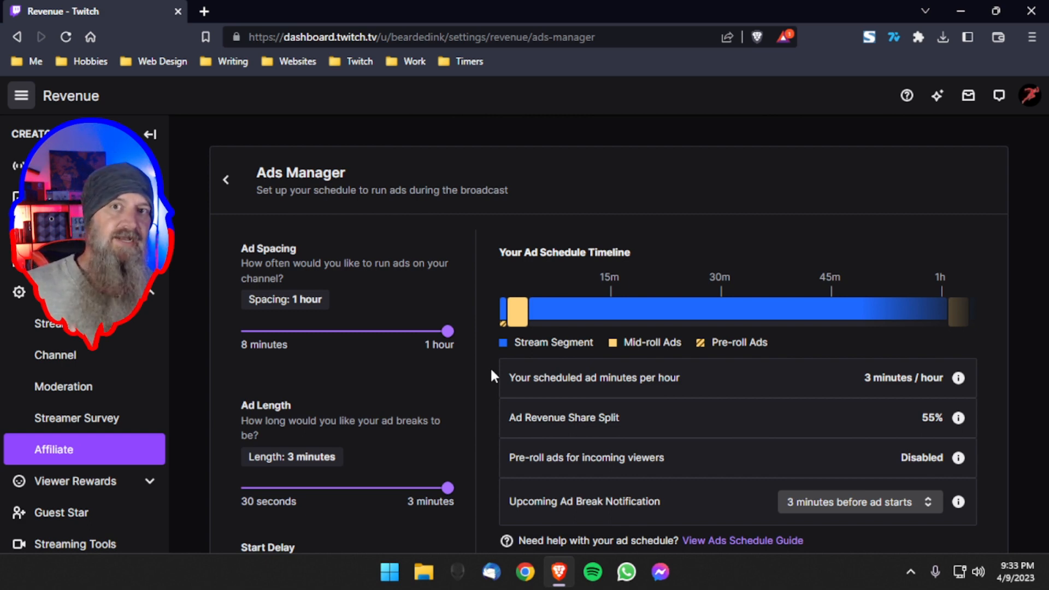
pyautogui.moveTo(348, 340)
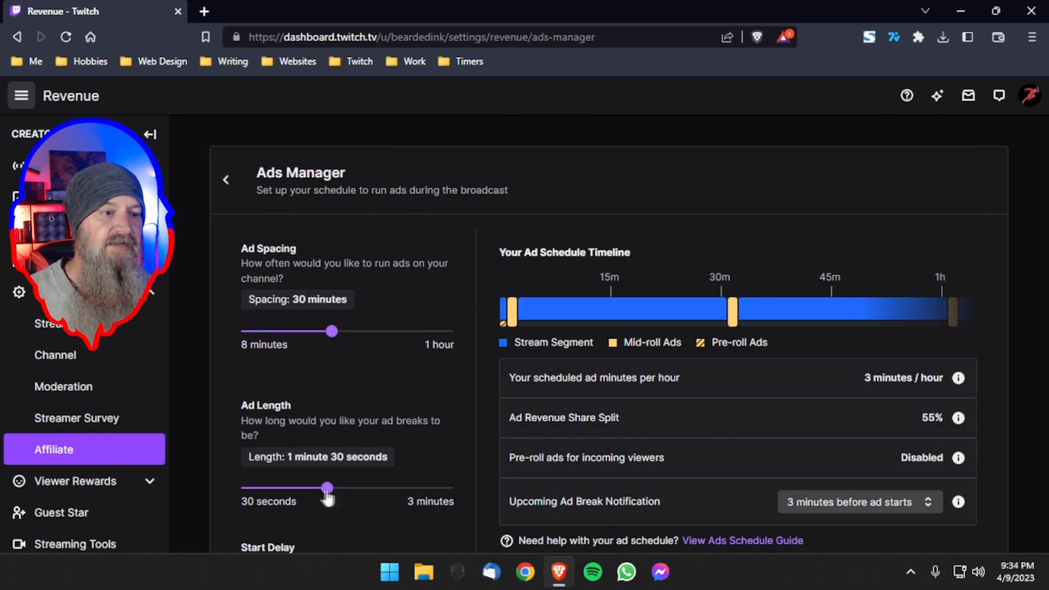
pyautogui.moveTo(428, 449)
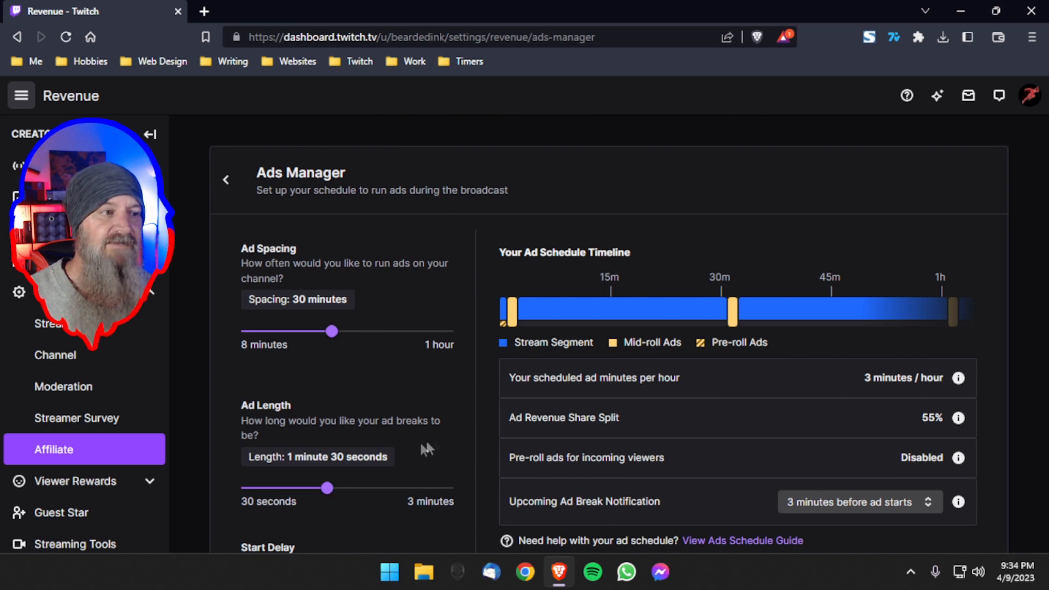
pyautogui.moveTo(633, 358)
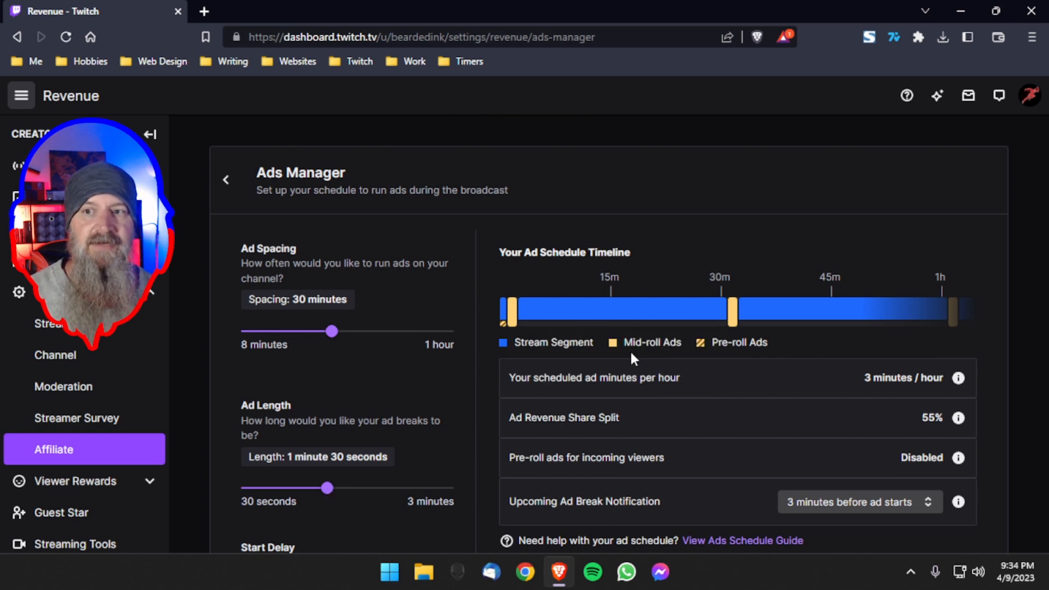
pyautogui.moveTo(505, 334)
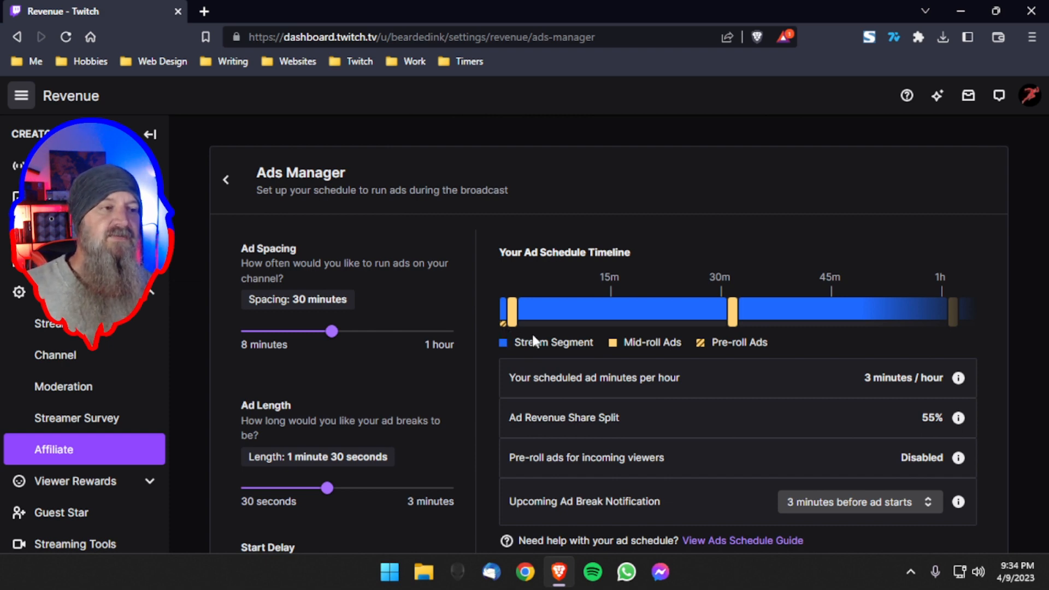
pyautogui.moveTo(729, 341)
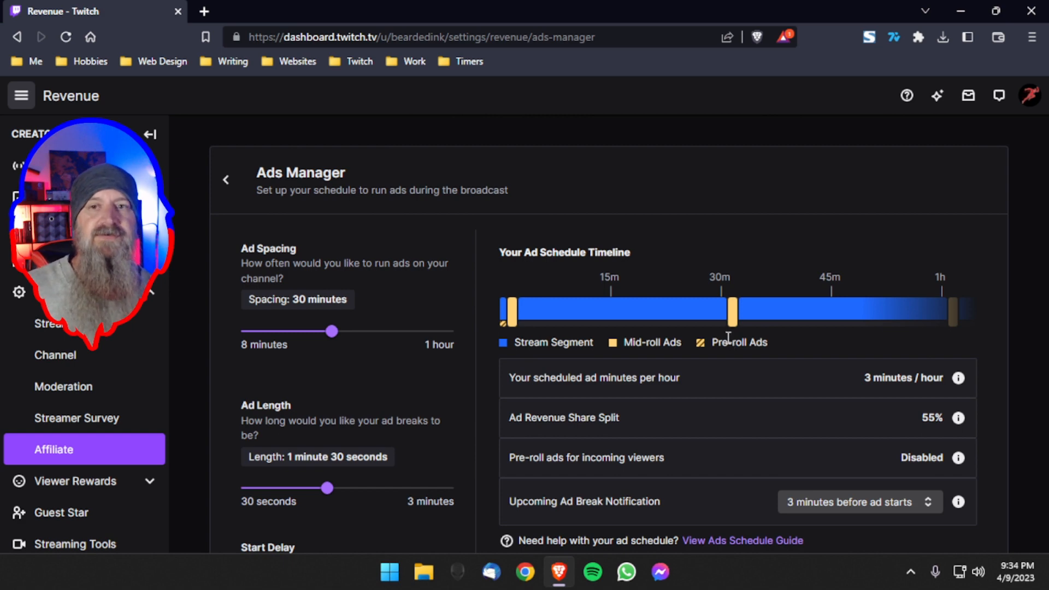
pyautogui.moveTo(625, 342)
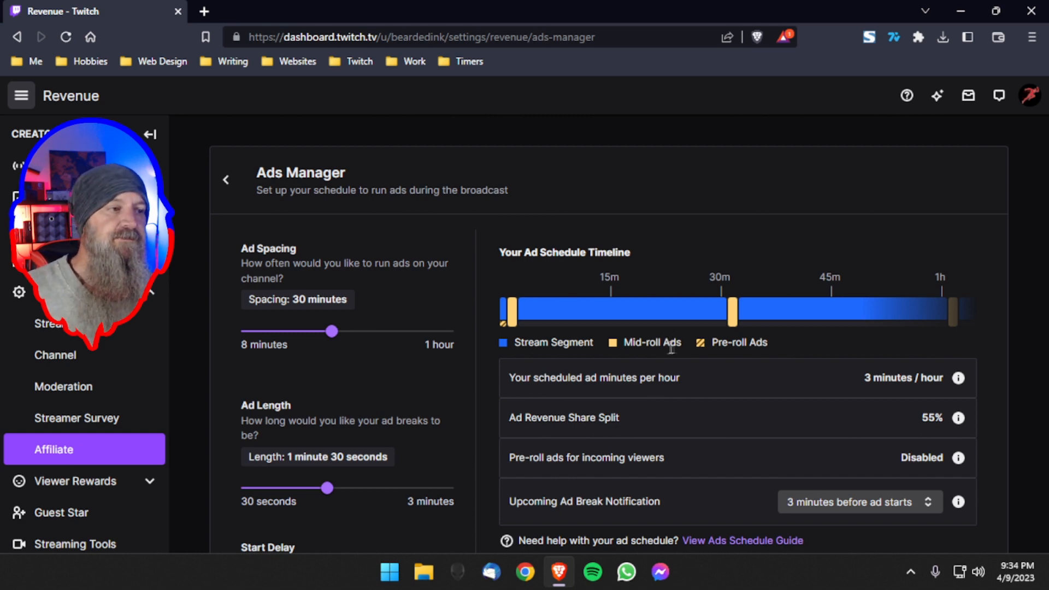
pyautogui.moveTo(687, 354)
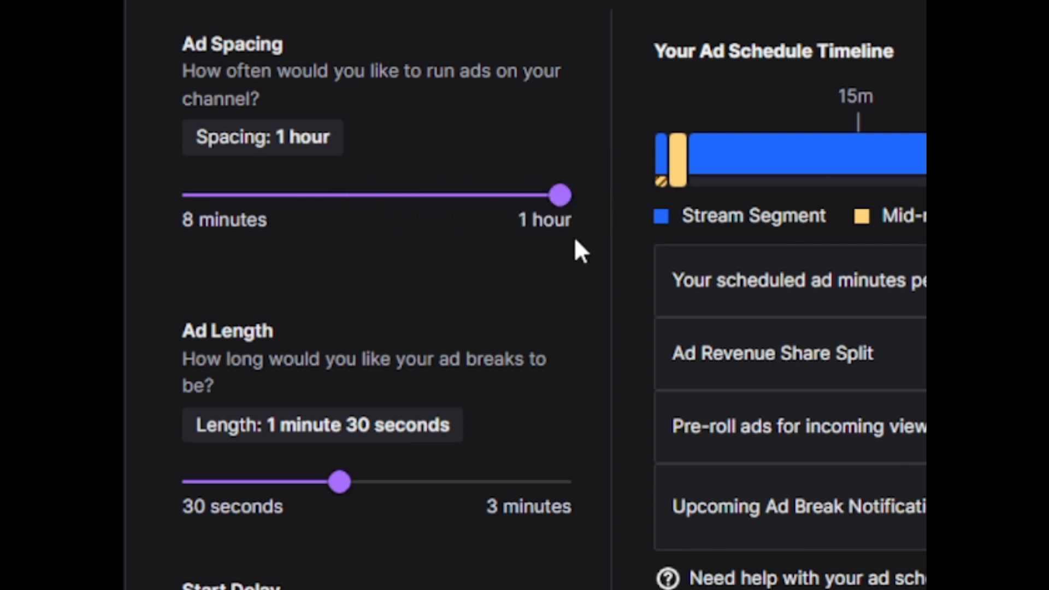
# Step: Scroll down to review the schedule summary for the 3-minute hourly ad break
pyautogui.scroll(-3)
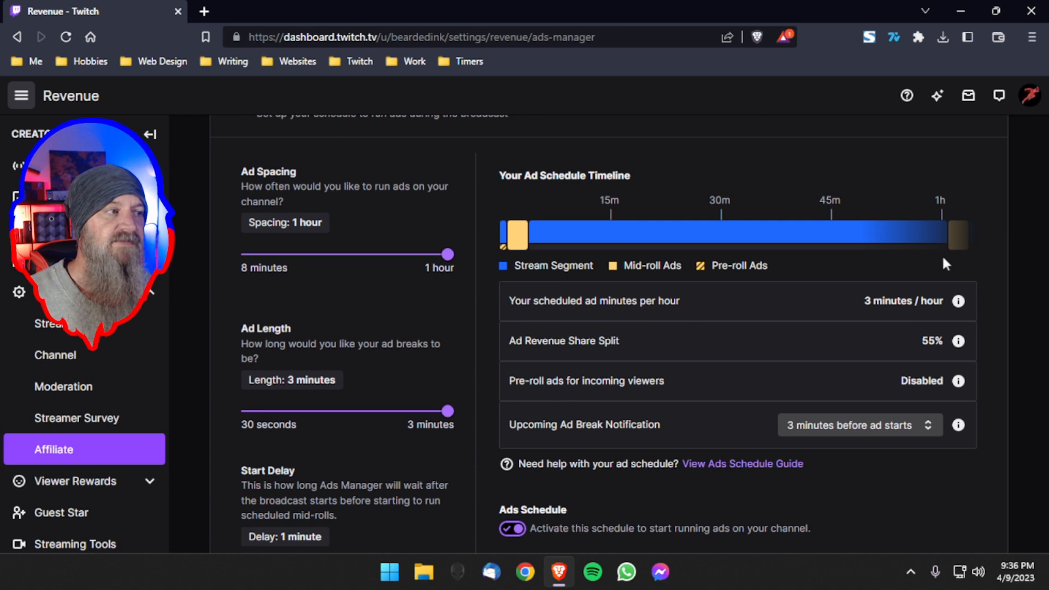
pyautogui.moveTo(953, 261)
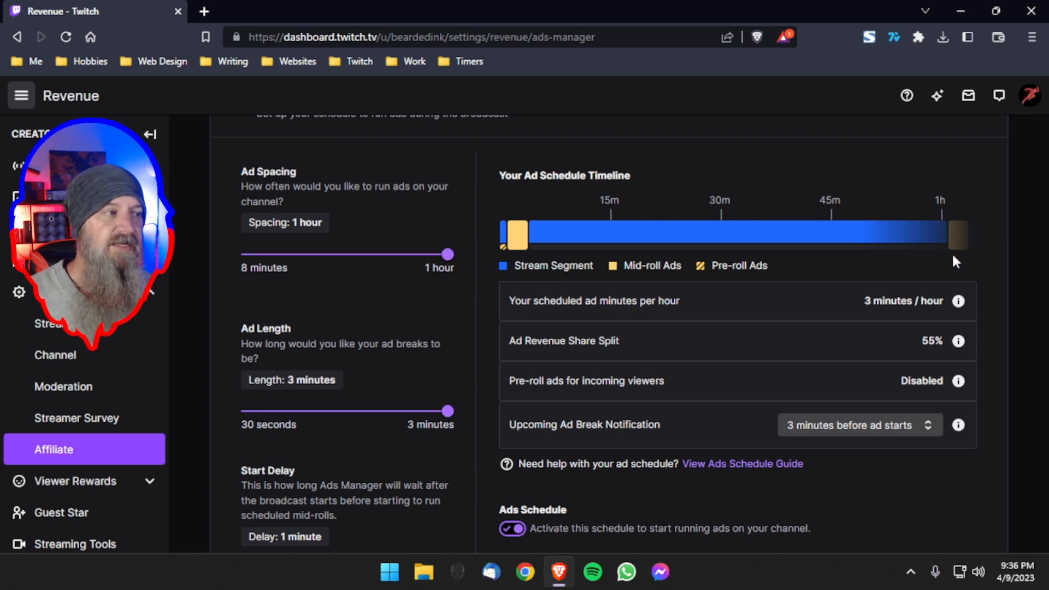
pyautogui.moveTo(907, 315)
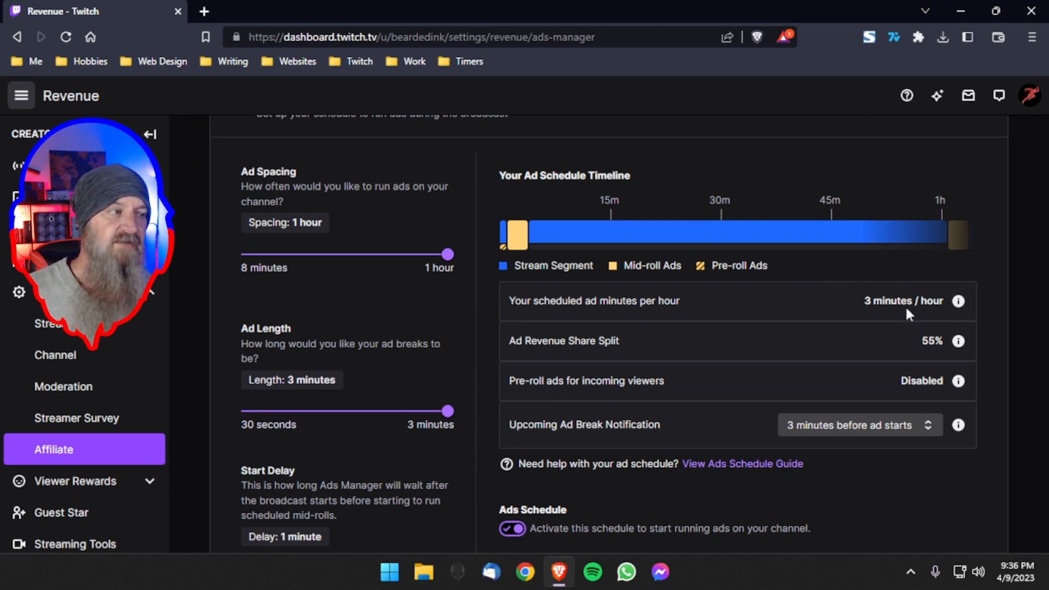
pyautogui.moveTo(933, 359)
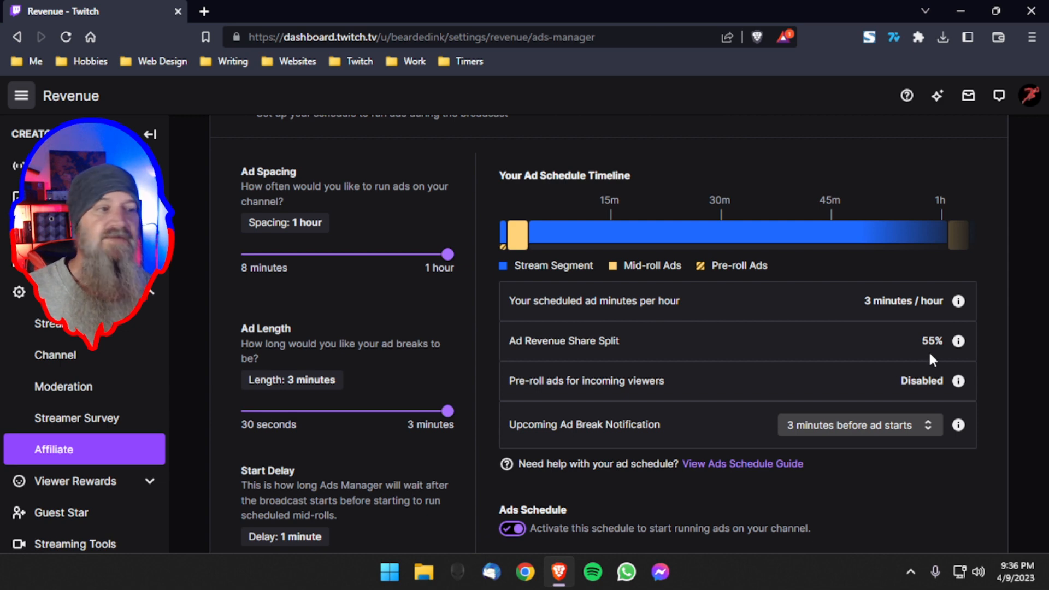
pyautogui.moveTo(869, 355)
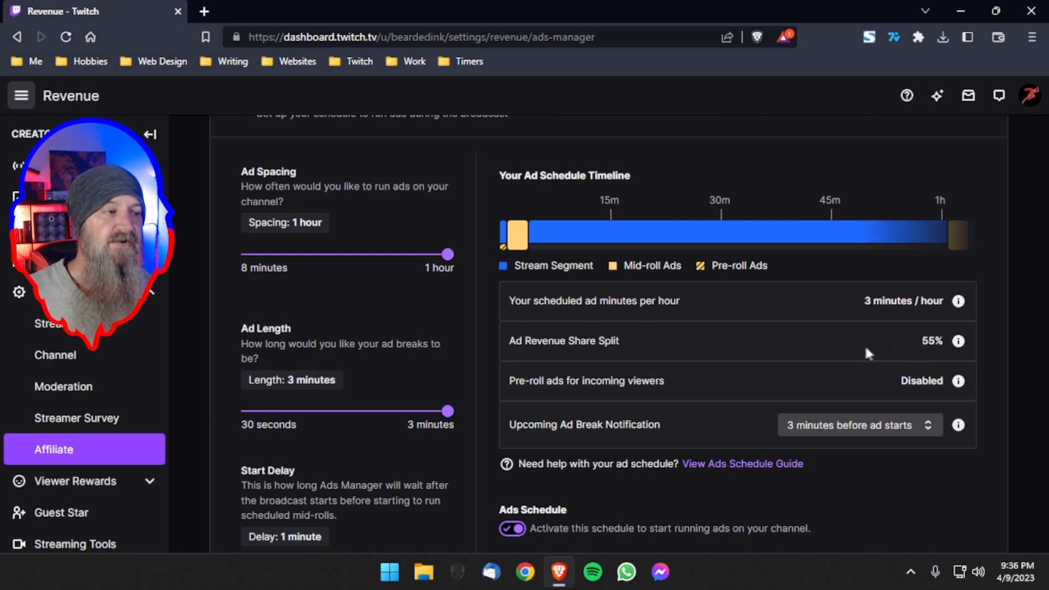
pyautogui.moveTo(910, 396)
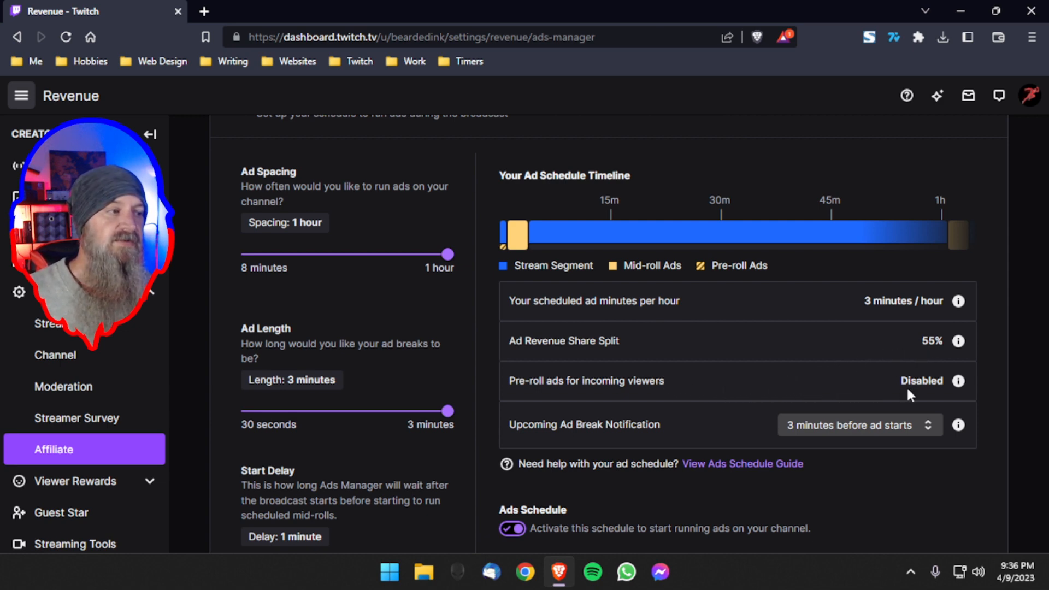
pyautogui.moveTo(729, 386)
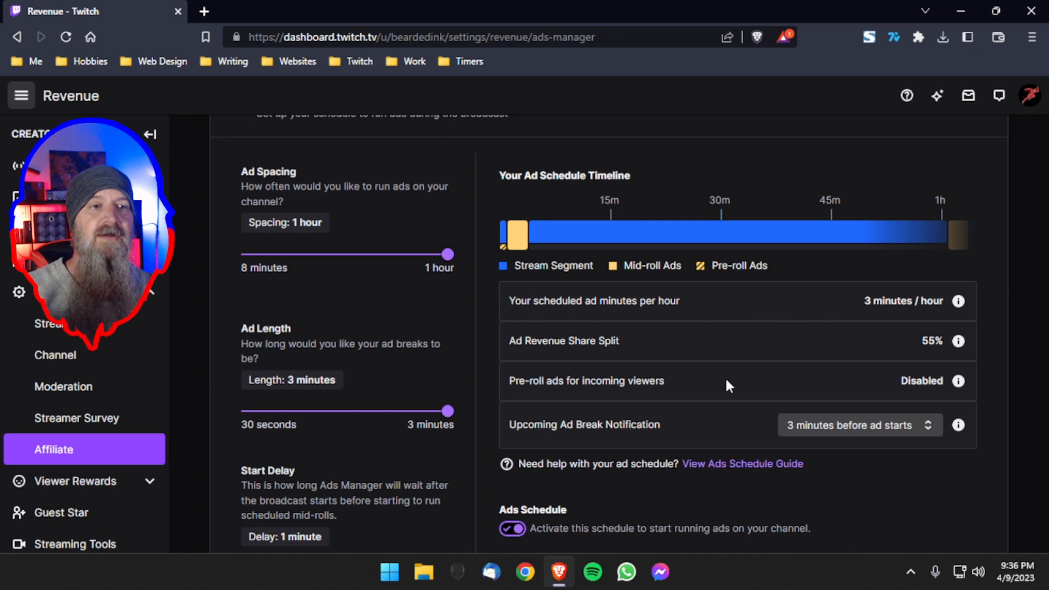
pyautogui.moveTo(725, 385)
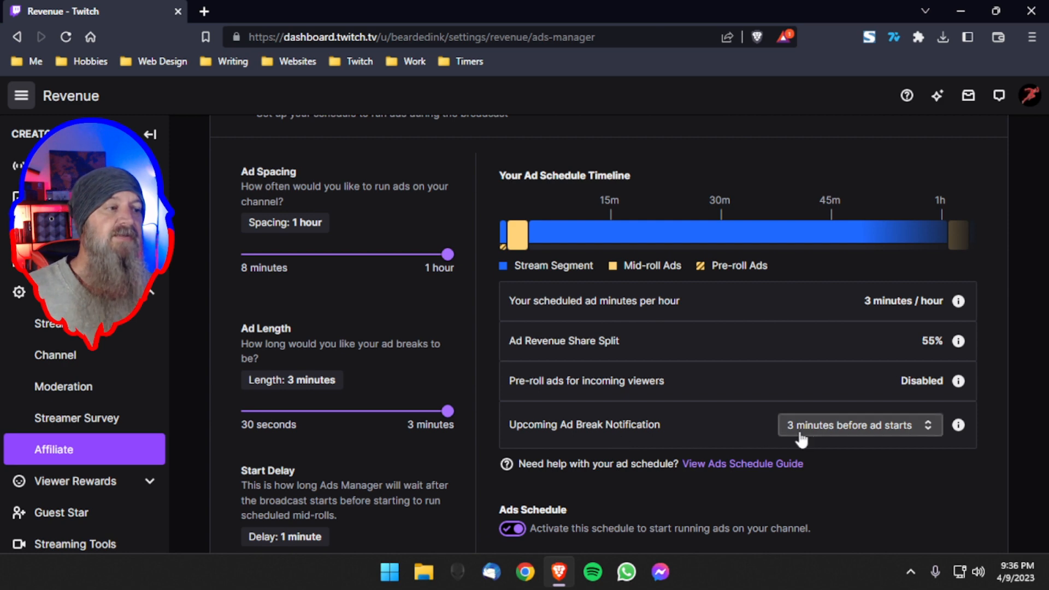
pyautogui.moveTo(730, 431)
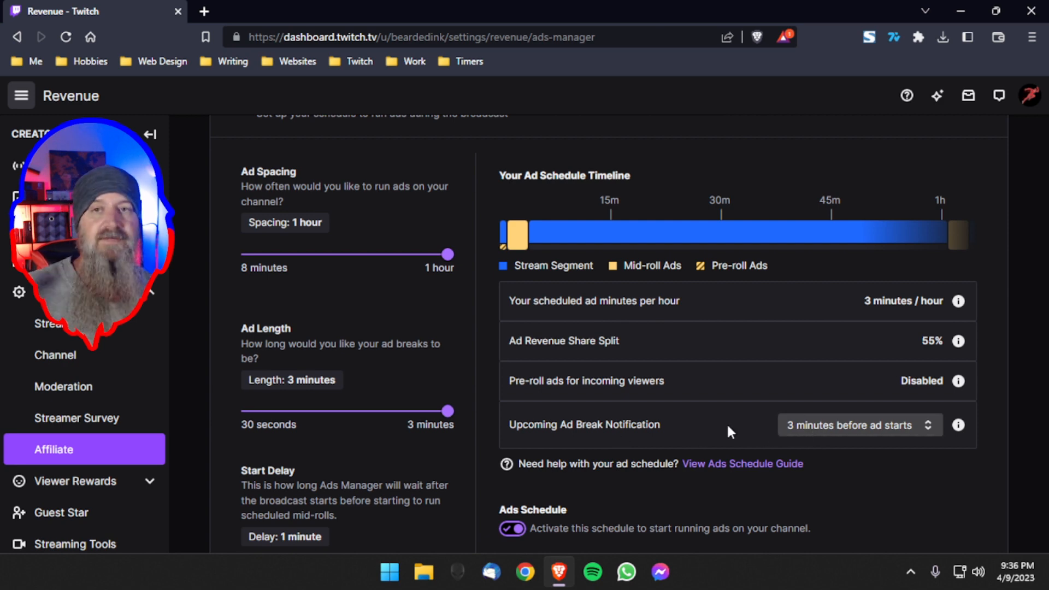
# Step: Scroll the Ads Manager page to reach Save Changes for the hourly 3-minute schedule
pyautogui.scroll(-3)
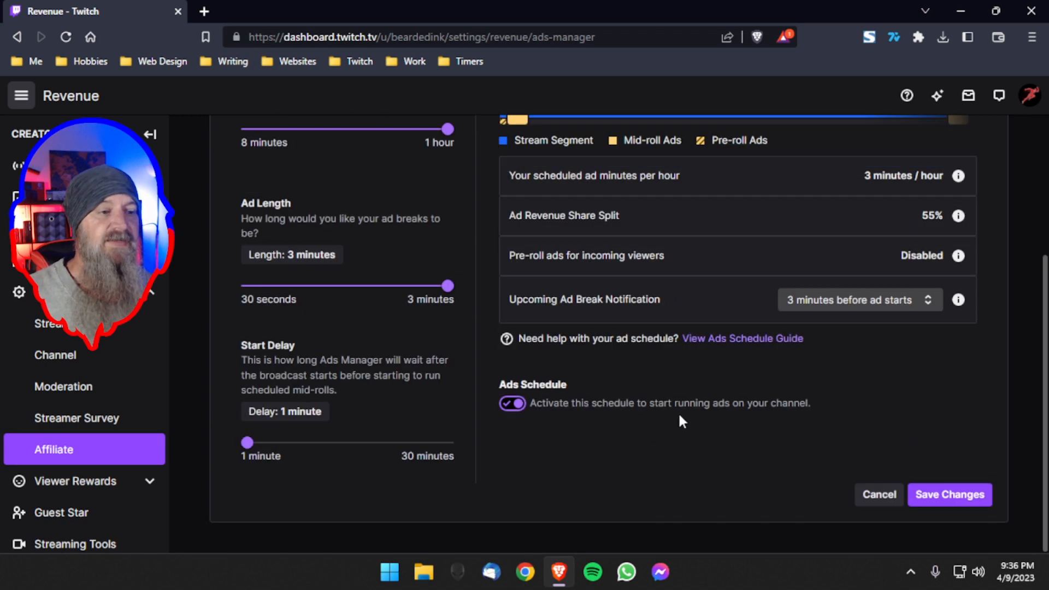
pyautogui.scroll(3)
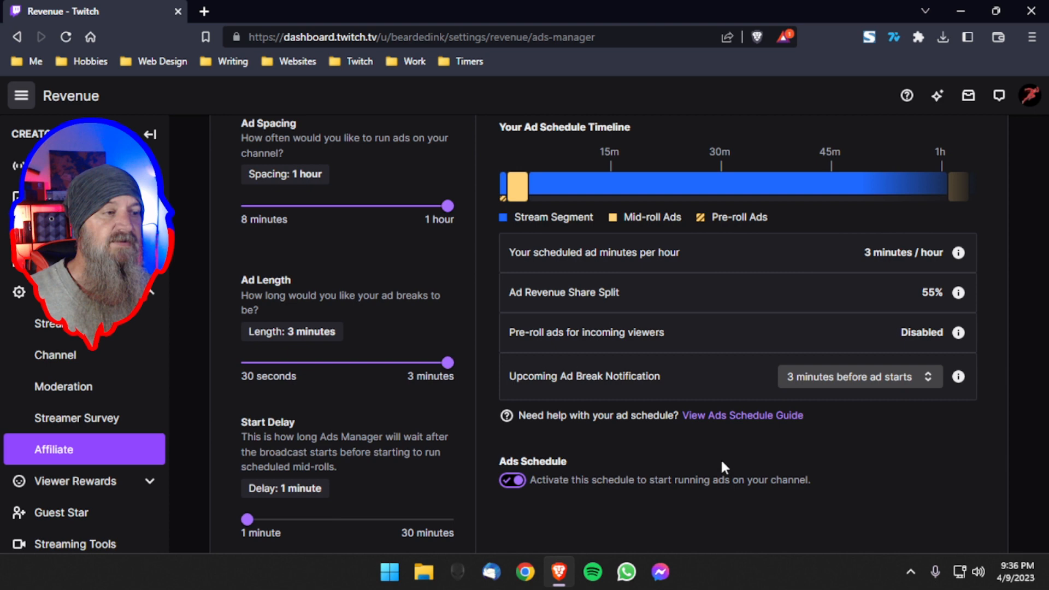
pyautogui.scroll(-3)
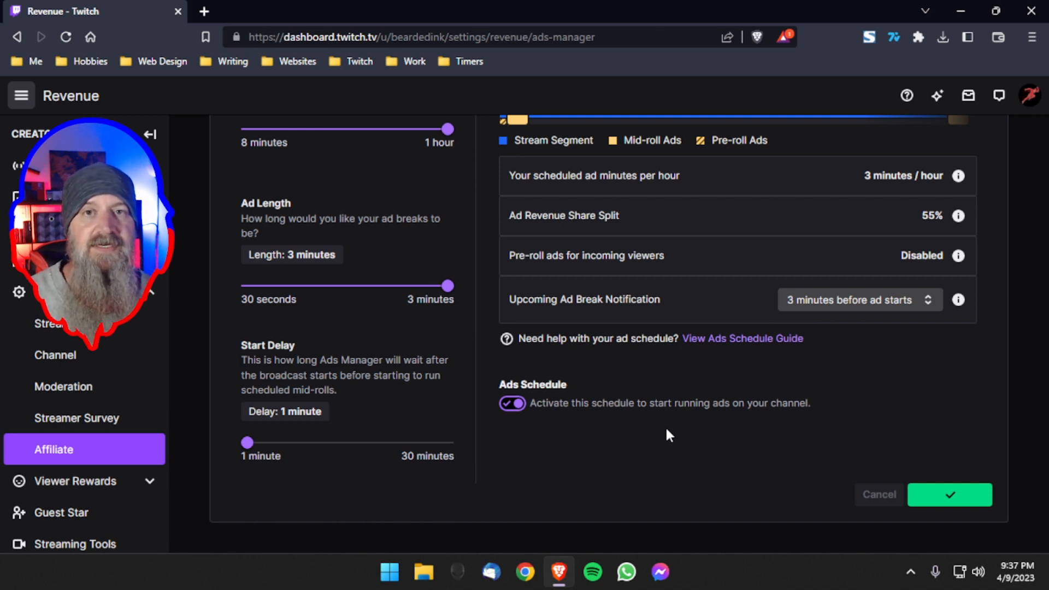
pyautogui.moveTo(662, 434)
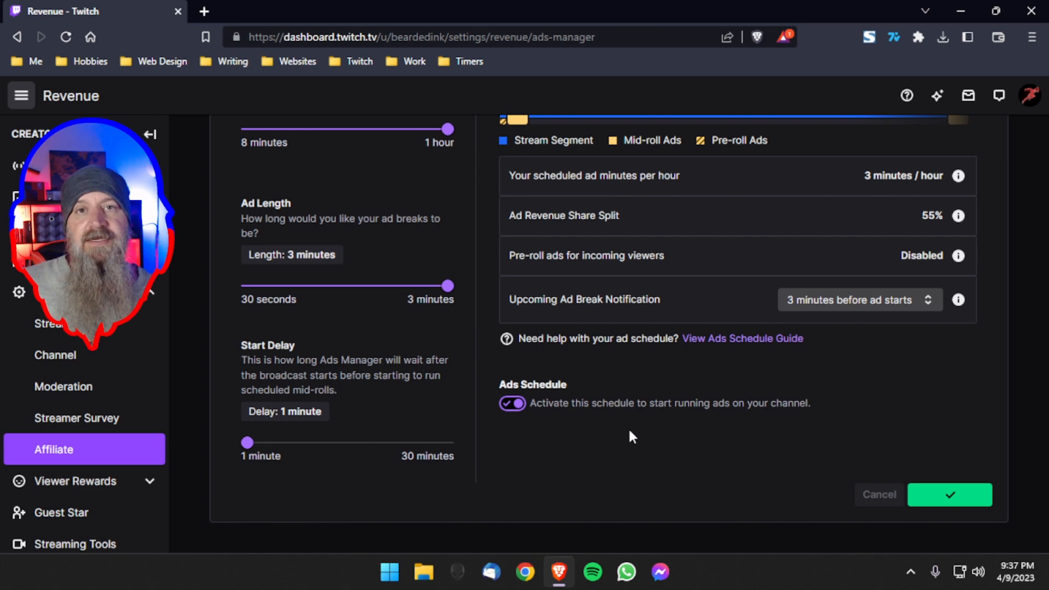
pyautogui.moveTo(653, 437)
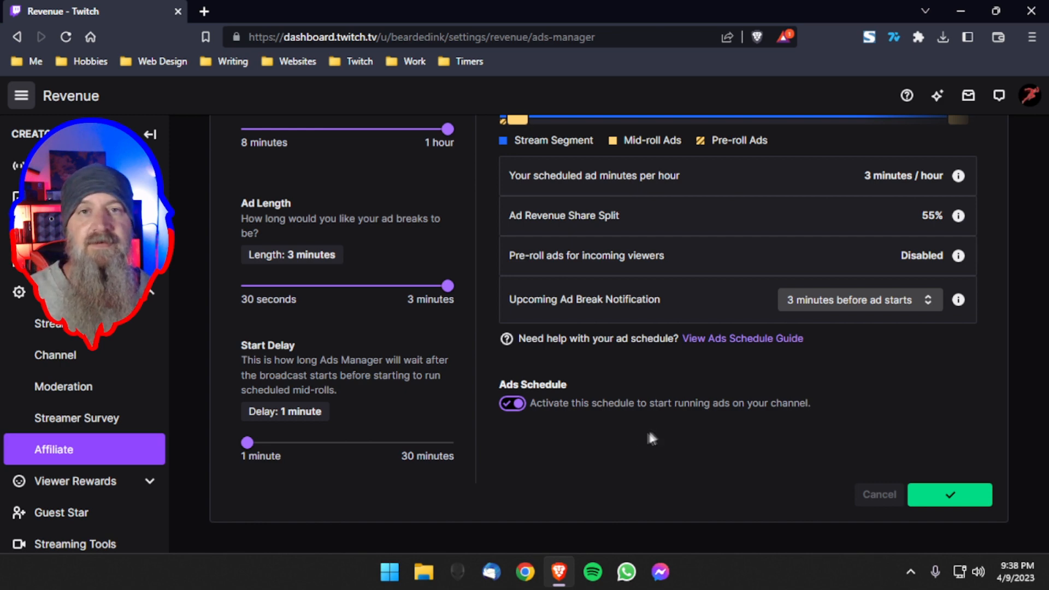